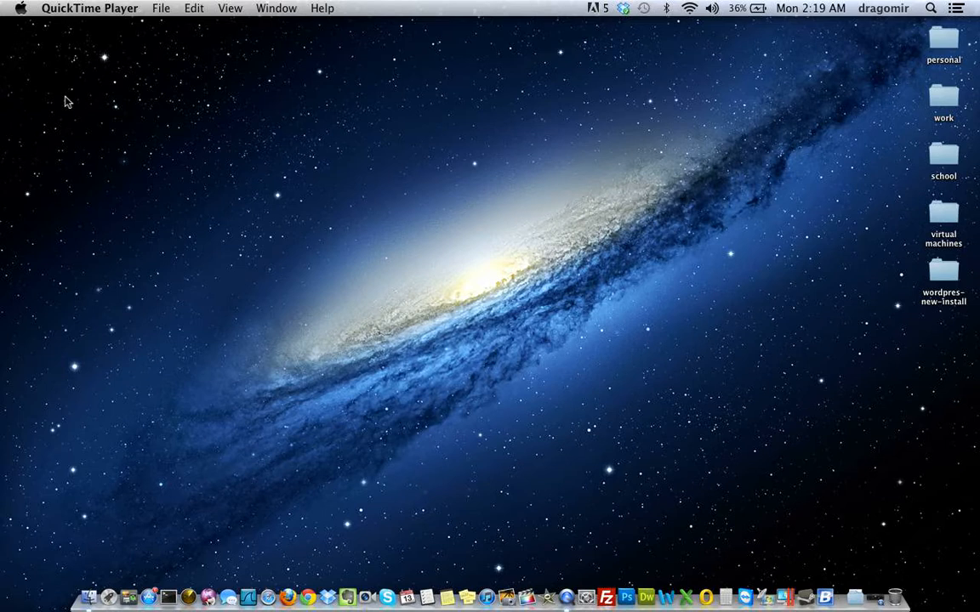
pyautogui.moveTo(3, 292)
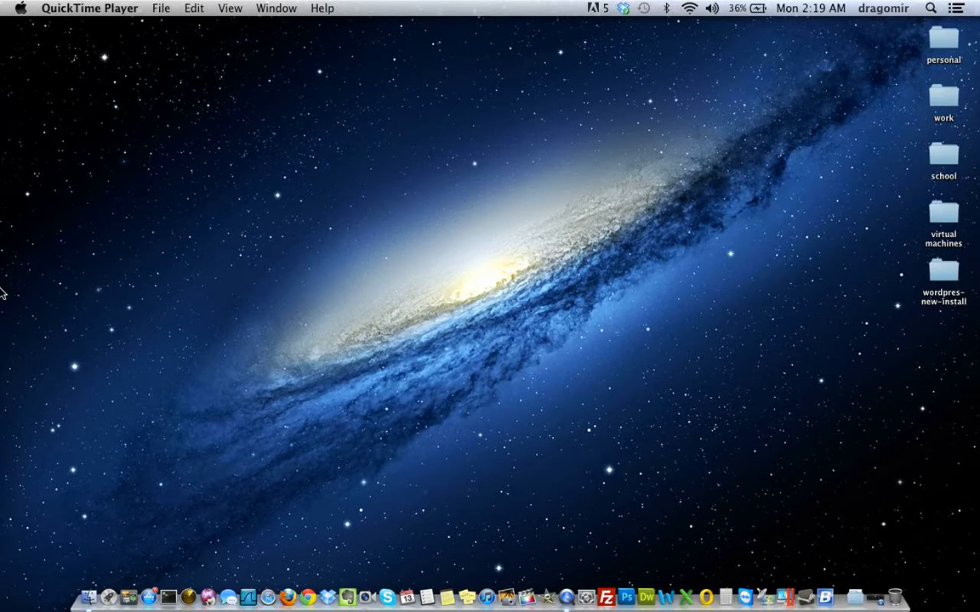
pyautogui.moveTo(68, 512)
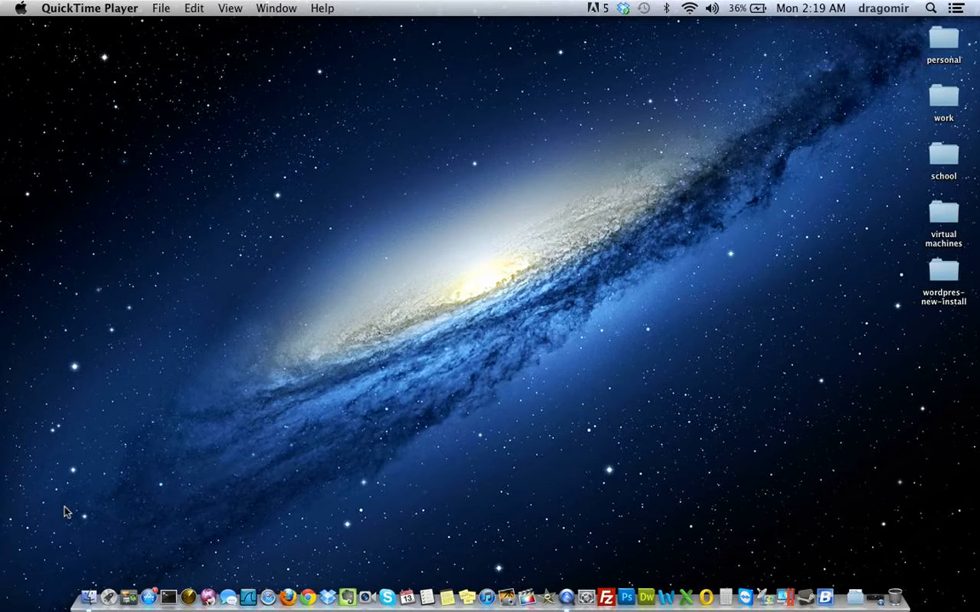
# Launch Terminal from a Spotlight search for 'terminal' to get a bash prompt
pyautogui.click(303, 456)
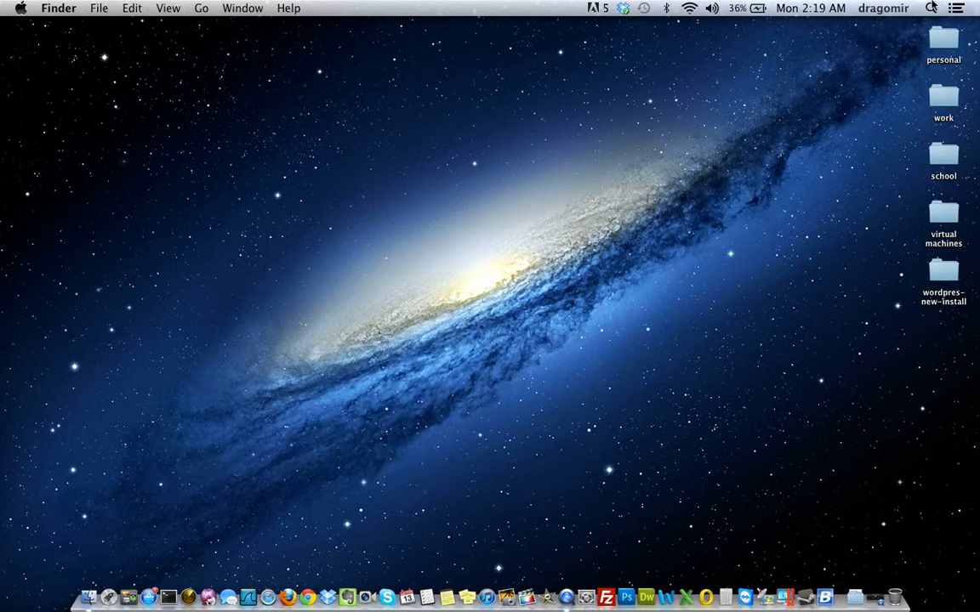
pyautogui.moveTo(616, 177)
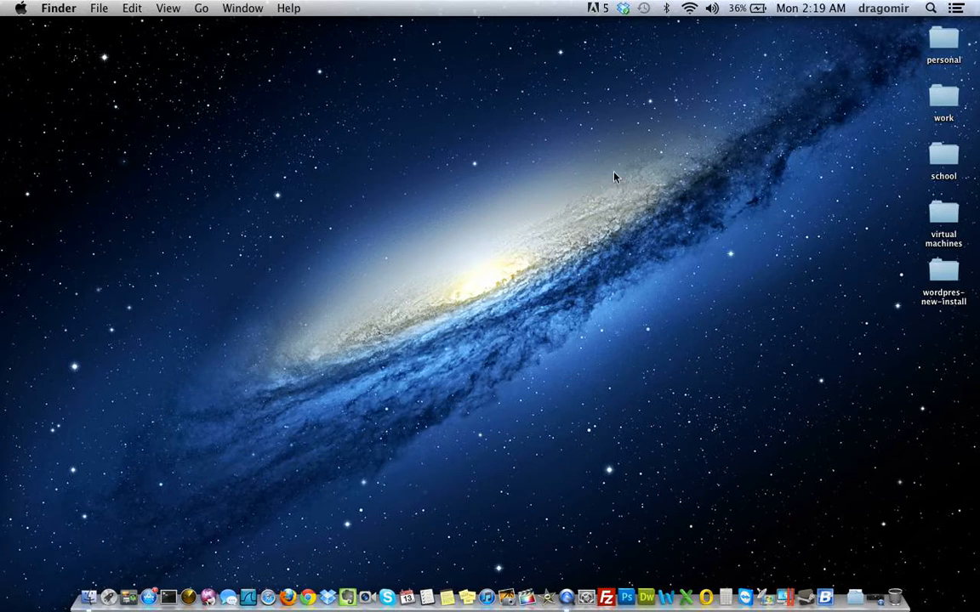
pyautogui.moveTo(571, 187)
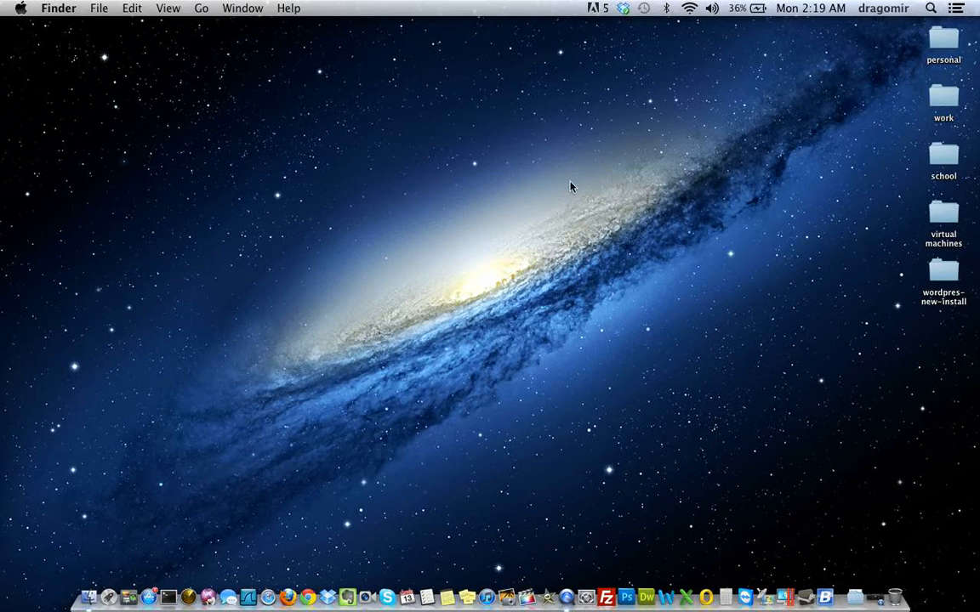
pyautogui.moveTo(225, 342)
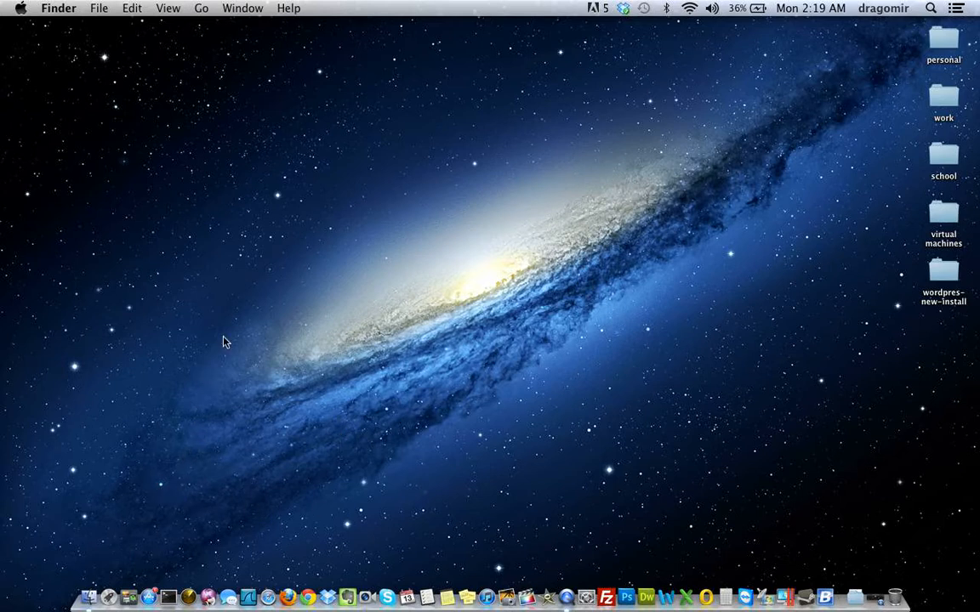
pyautogui.moveTo(143, 514)
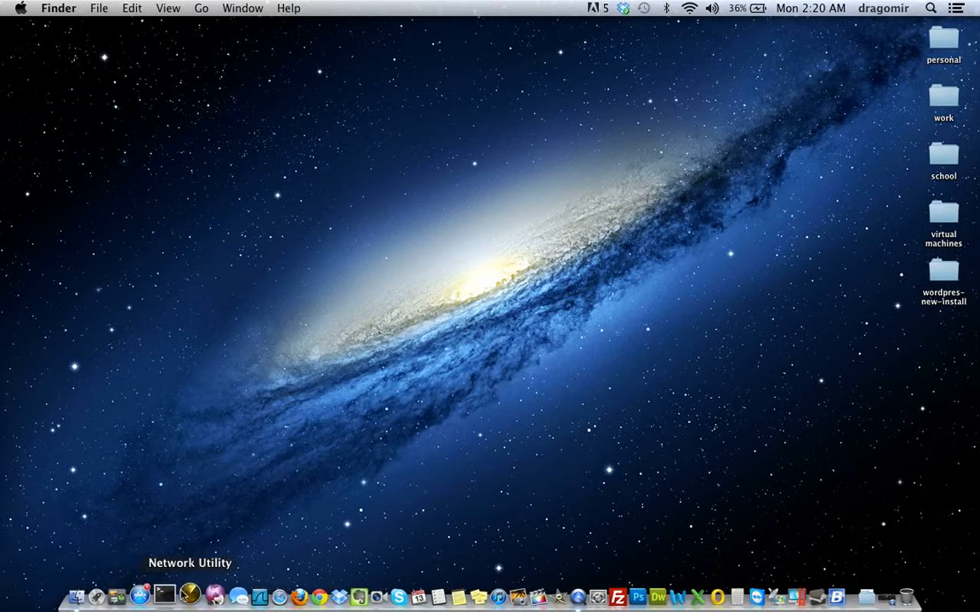
pyautogui.moveTo(505, 466)
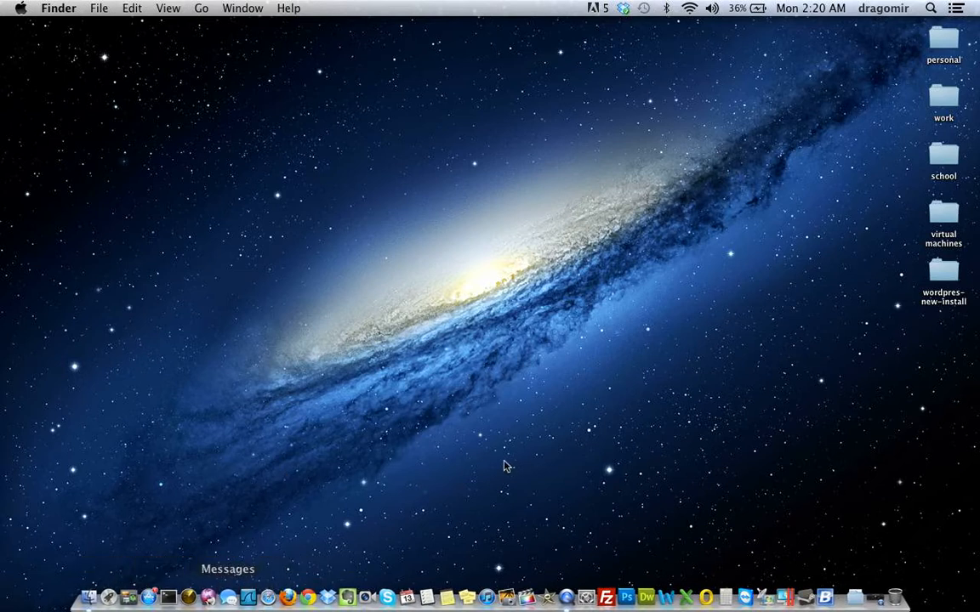
pyautogui.moveTo(925, 15)
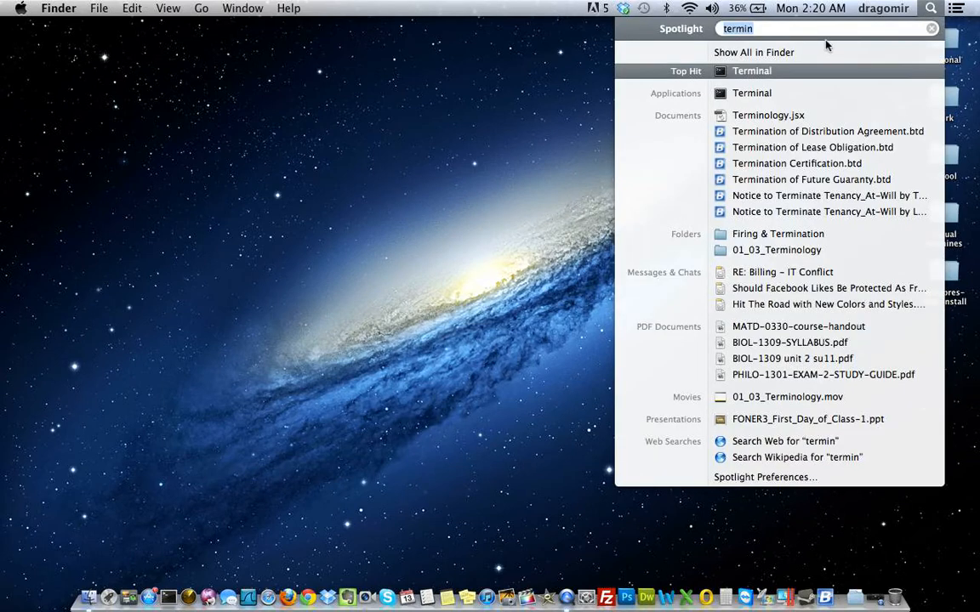
pyautogui.write('al')
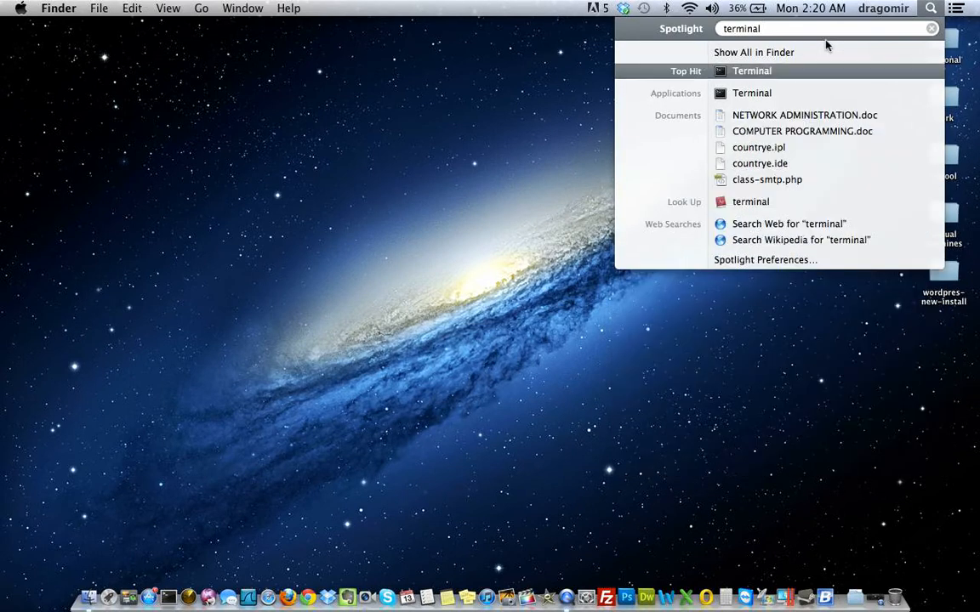
pyautogui.click(752, 71)
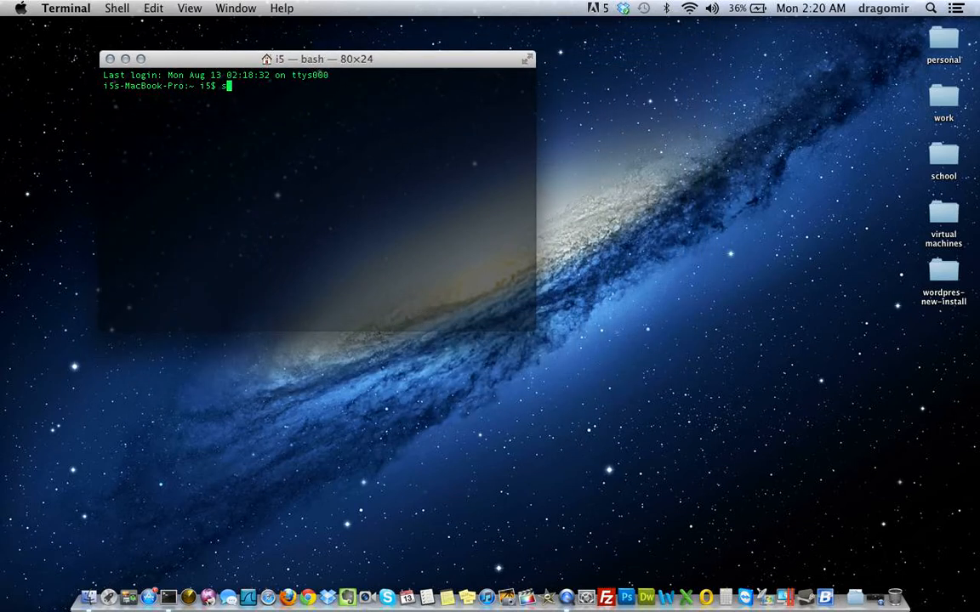
# Run 'sudo nano /private/etc/hosts' to open the hosts file in nano as administrator
pyautogui.write('sudo na')
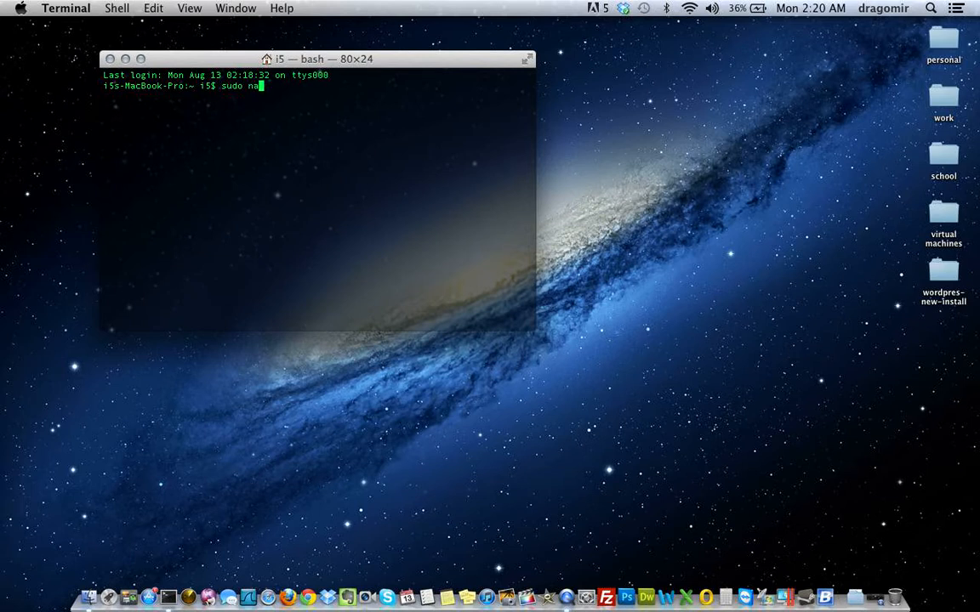
pyautogui.write('no /')
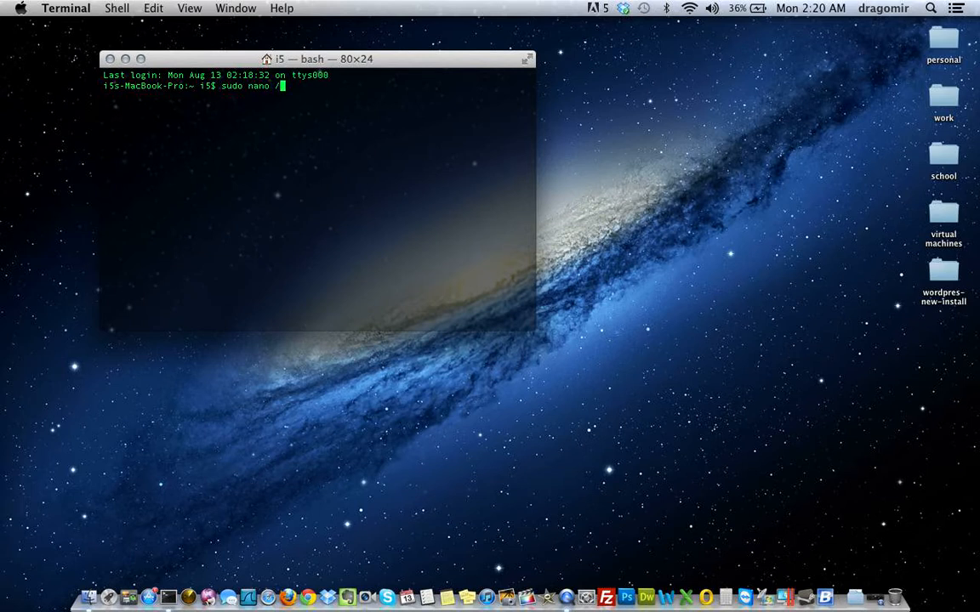
pyautogui.write('private/')
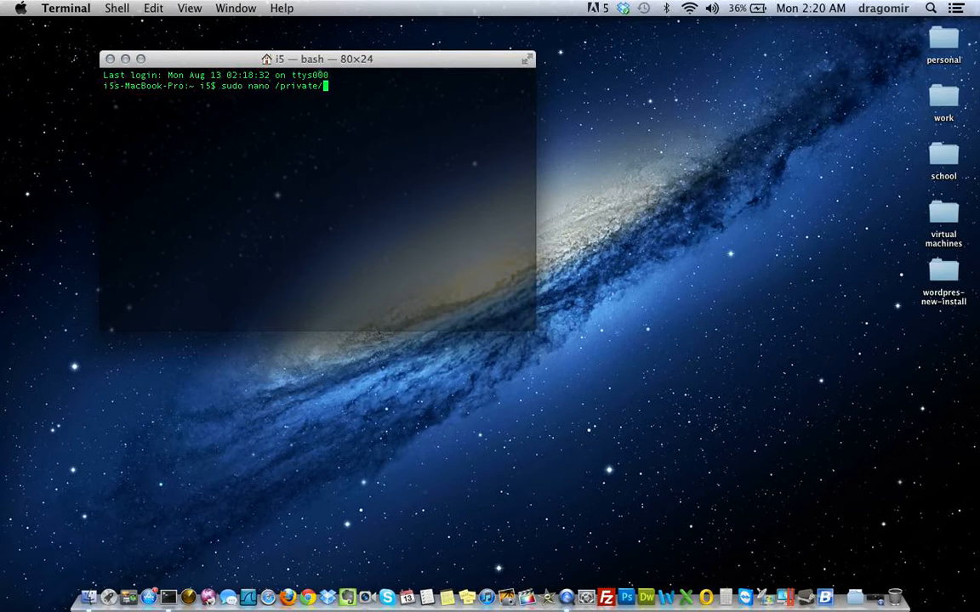
pyautogui.write('etc')
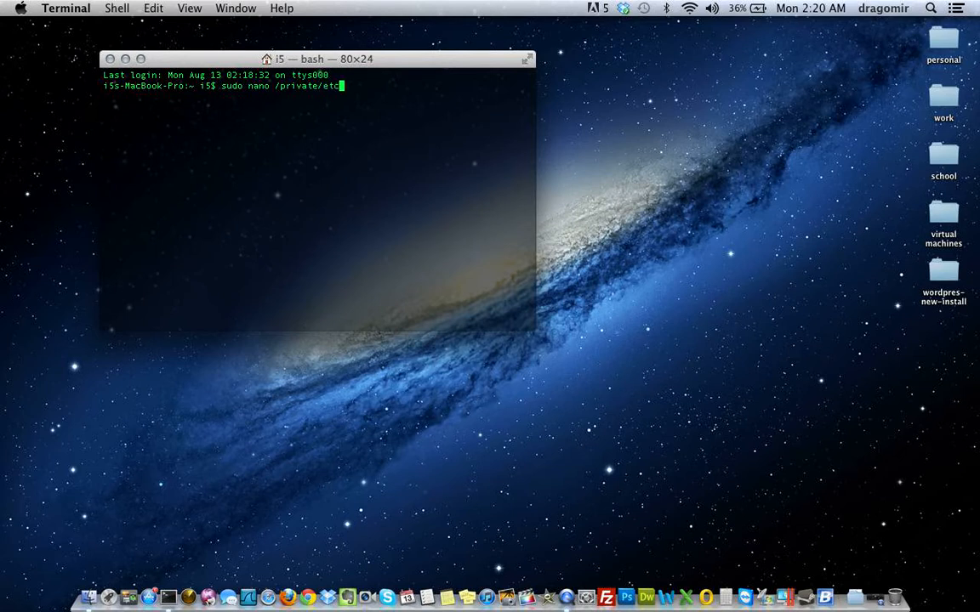
pyautogui.write('/')
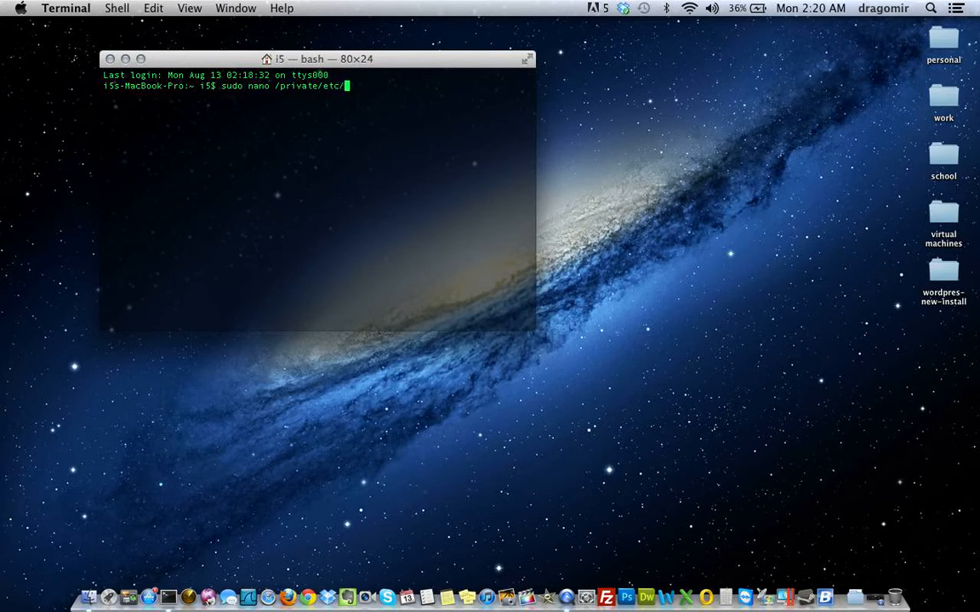
pyautogui.press('Return')
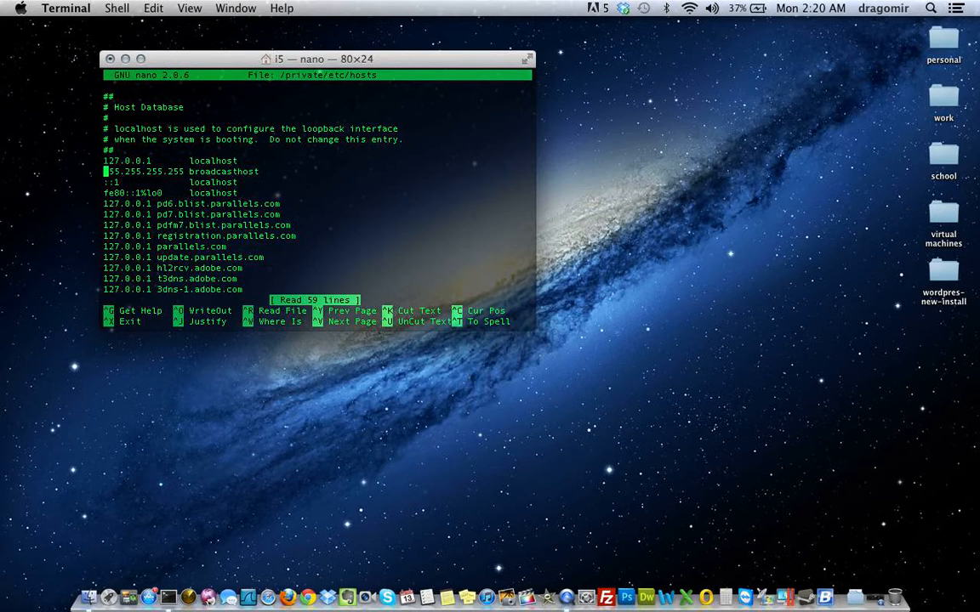
# Exit nano with Ctrl+X without saving, returning to the bash prompt
pyautogui.press('Down')
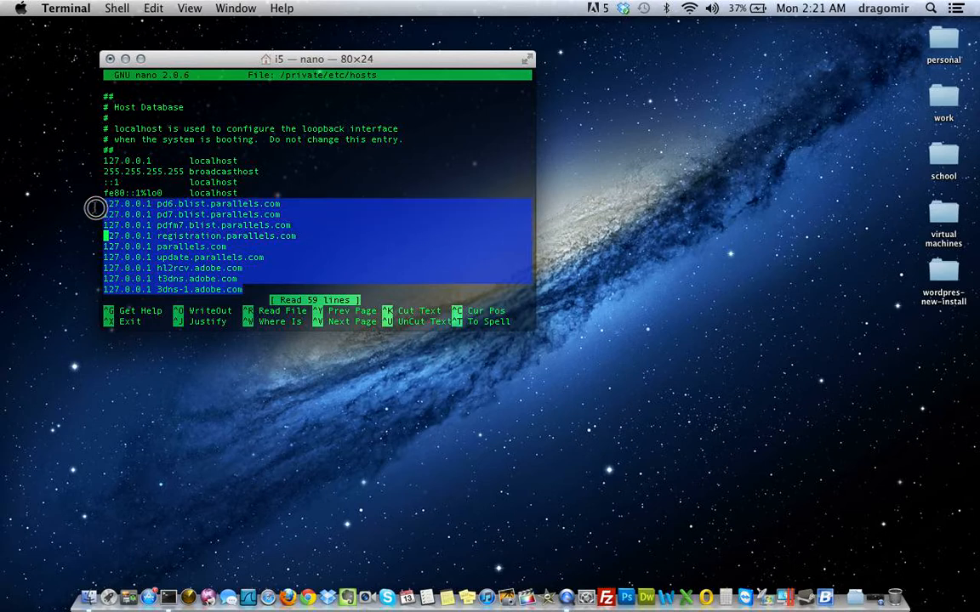
pyautogui.click(308, 252)
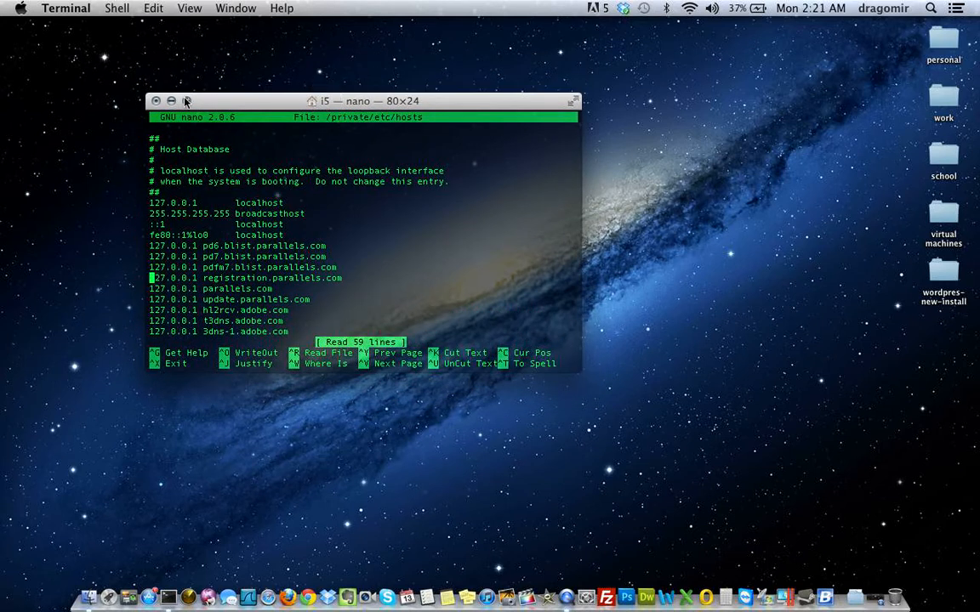
pyautogui.press('ctrl+x')
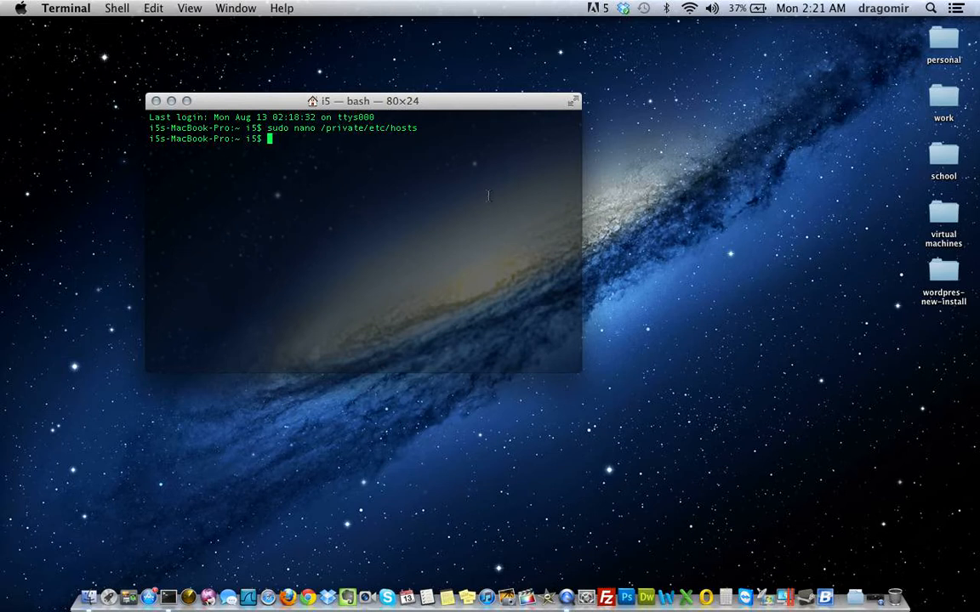
# Run 'sudo nano /private/etc/hosts' again to reopen the hosts file
pyautogui.write('sudo nano /')
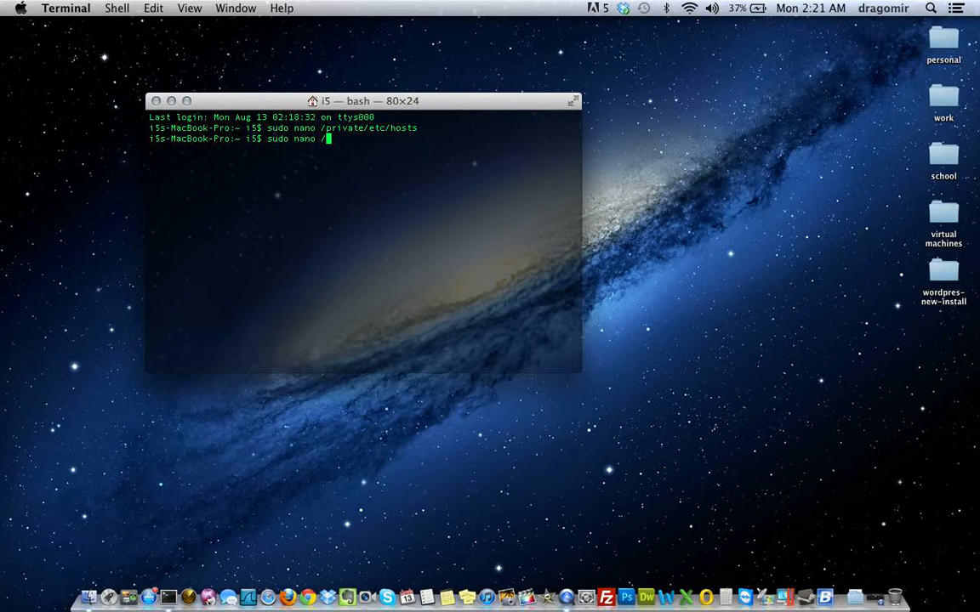
pyautogui.write('private/etc/')
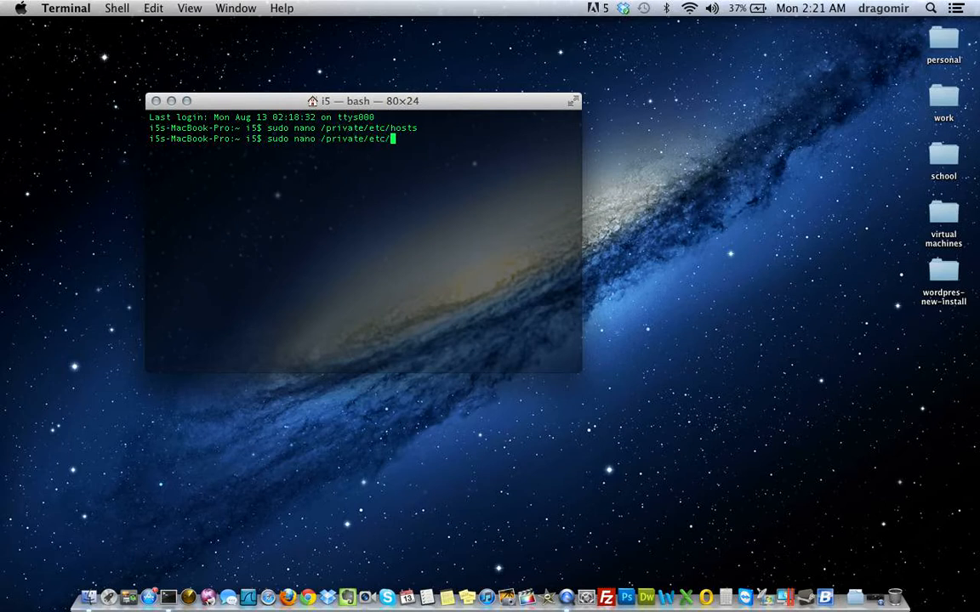
pyautogui.press('Return')
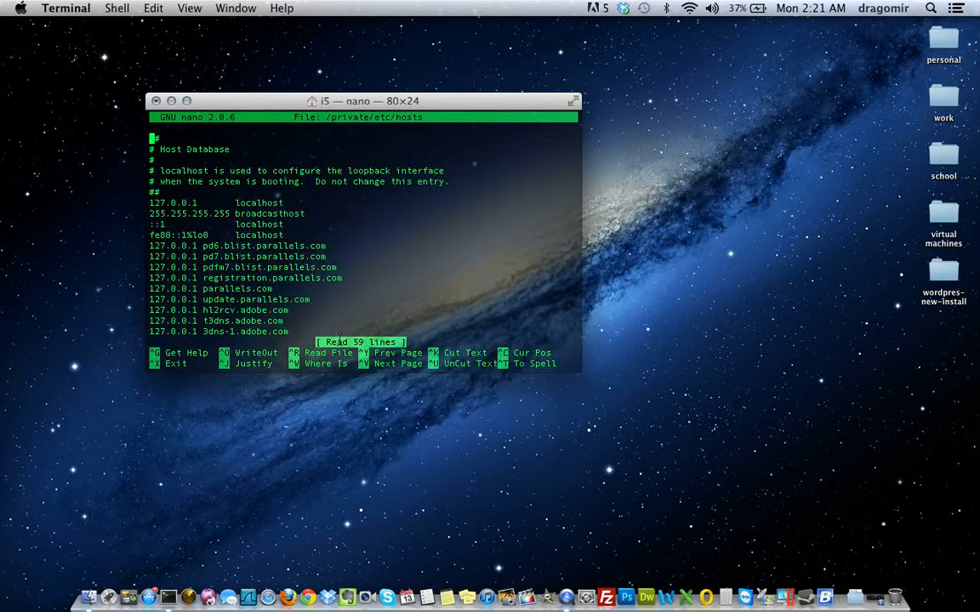
# Edit a hosts entry, save via nano's Ctrl+X prompt, and close the Terminal window
pyautogui.press('Down')
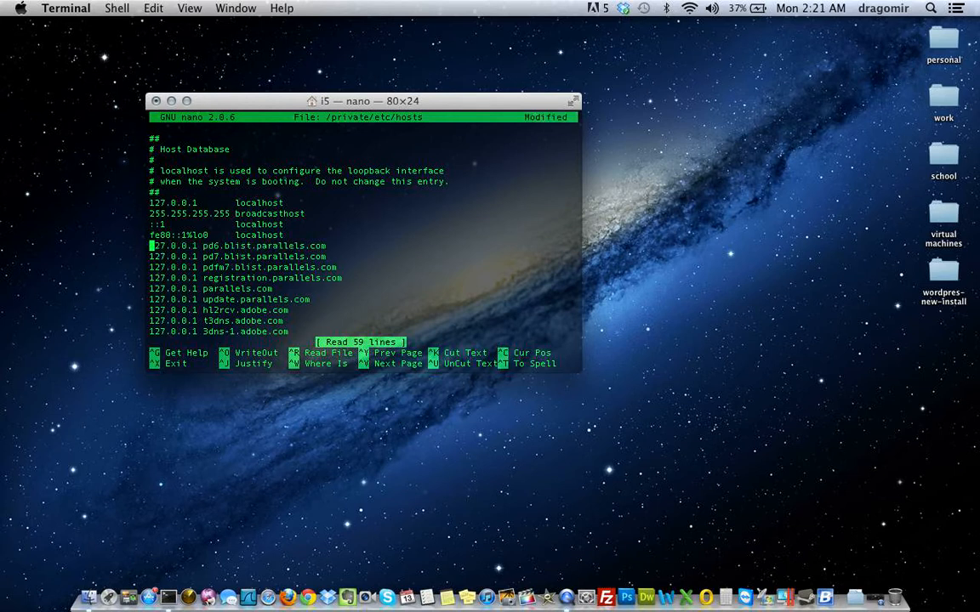
pyautogui.press('ctrl+x')
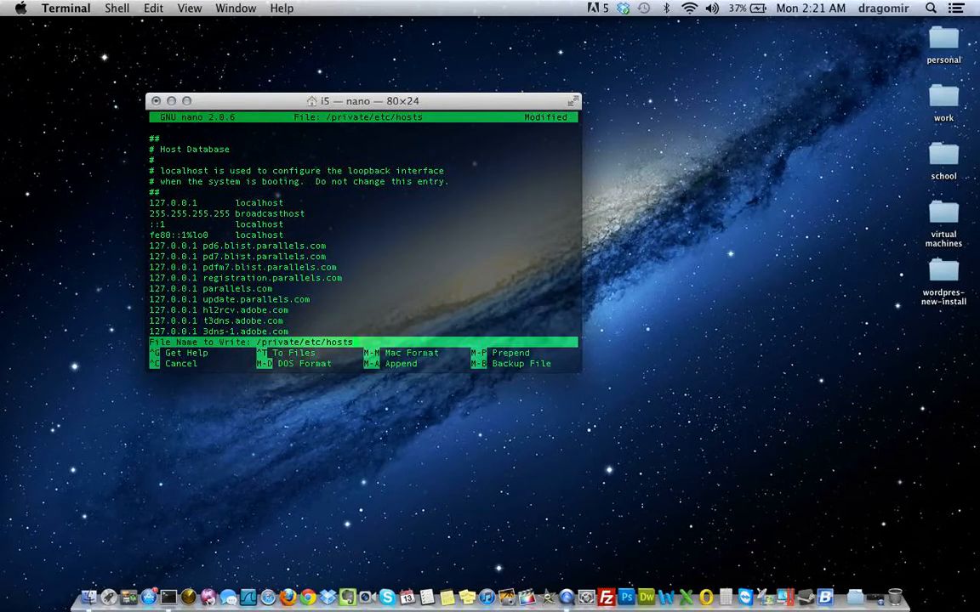
pyautogui.moveTo(159, 92)
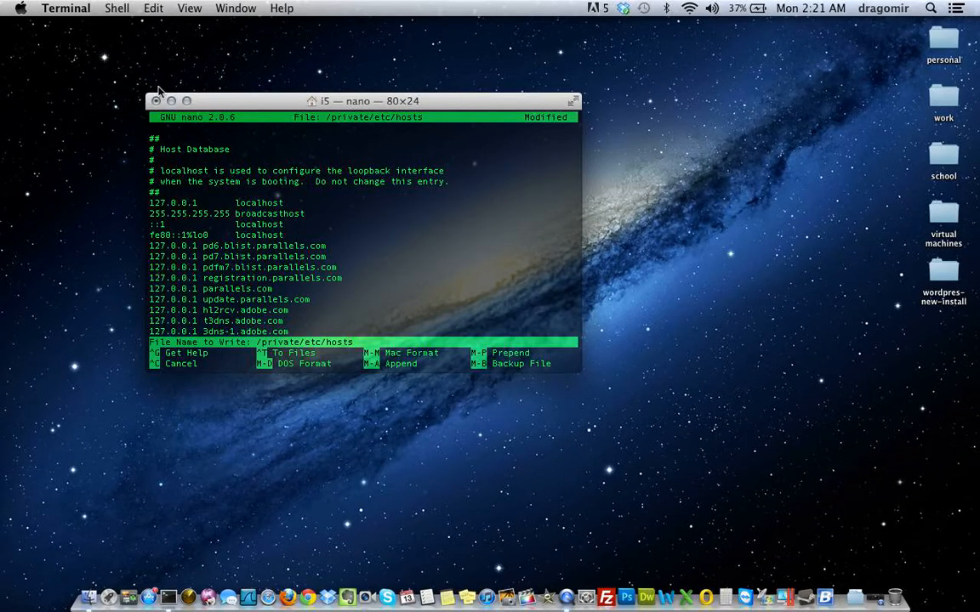
pyautogui.click(157, 100)
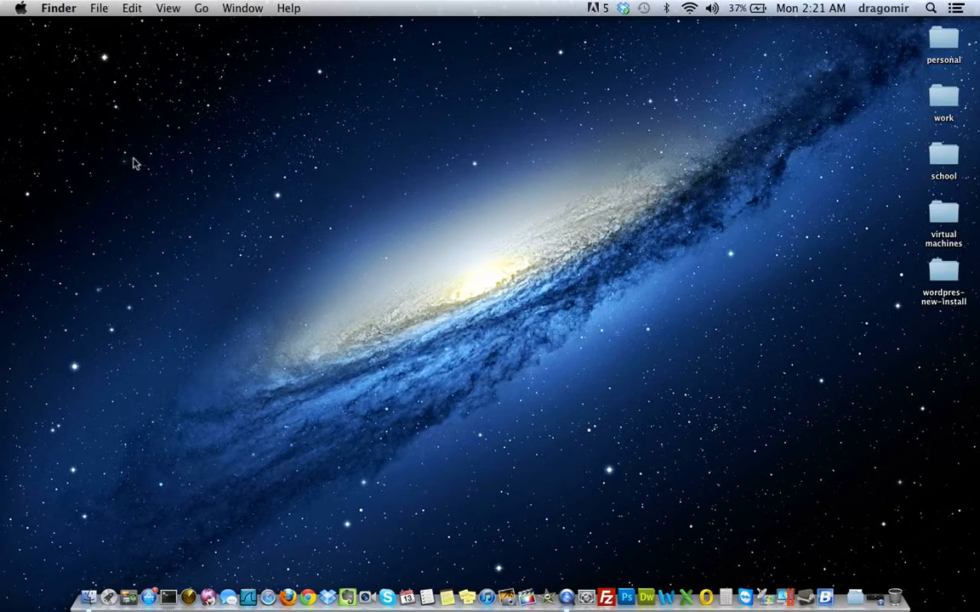
pyautogui.moveTo(378, 387)
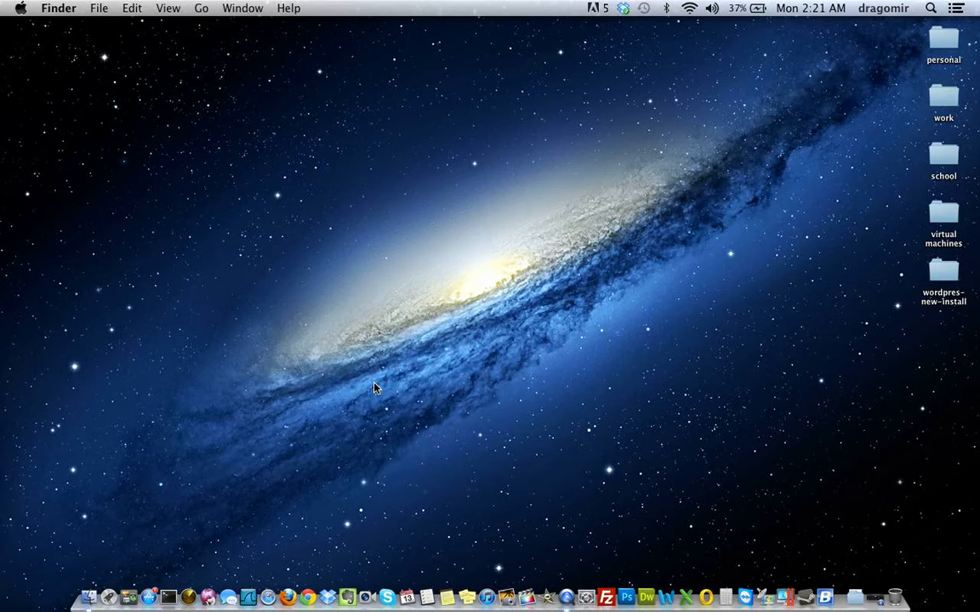